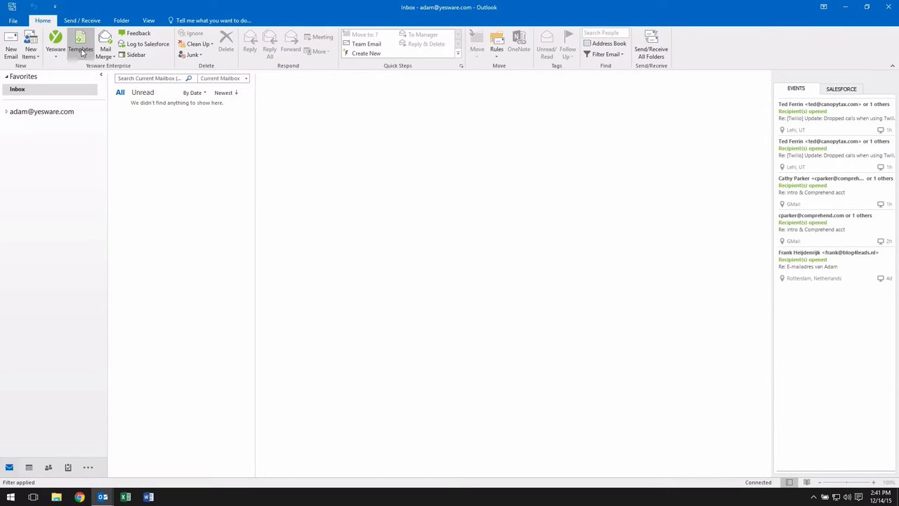
Bring up the Yesware Template Manager from the Home ribbon.
left_click(80, 45)
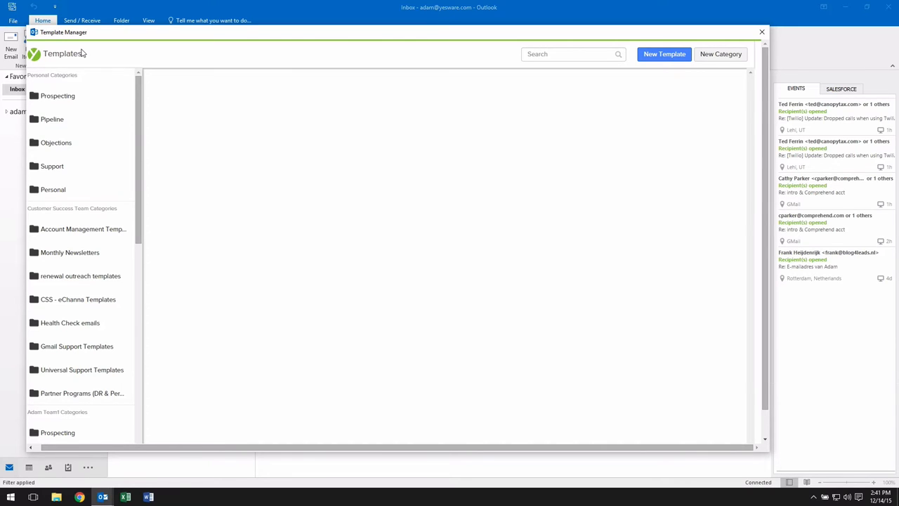
Create a 'Follow up' template with subject 'Following up', filed under Pipeline, with a link on 'Yesware'.
left_click(663, 53)
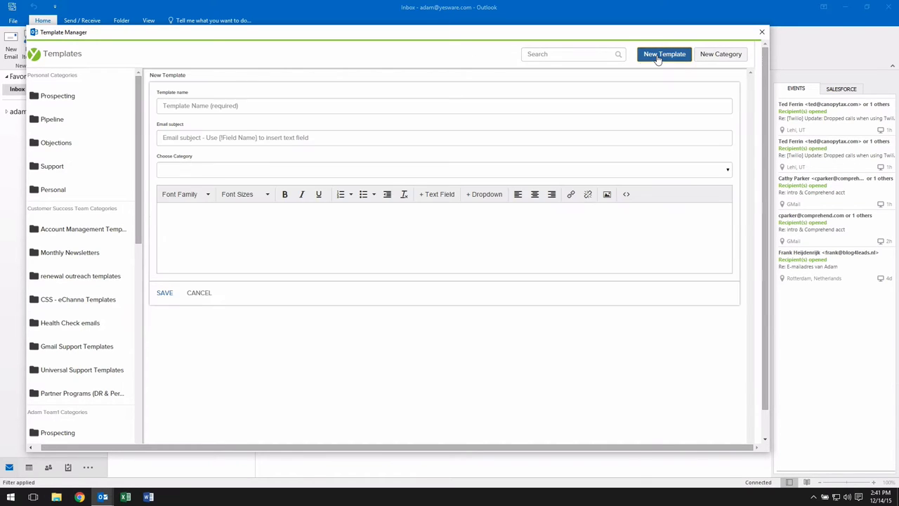
type("Follow up")
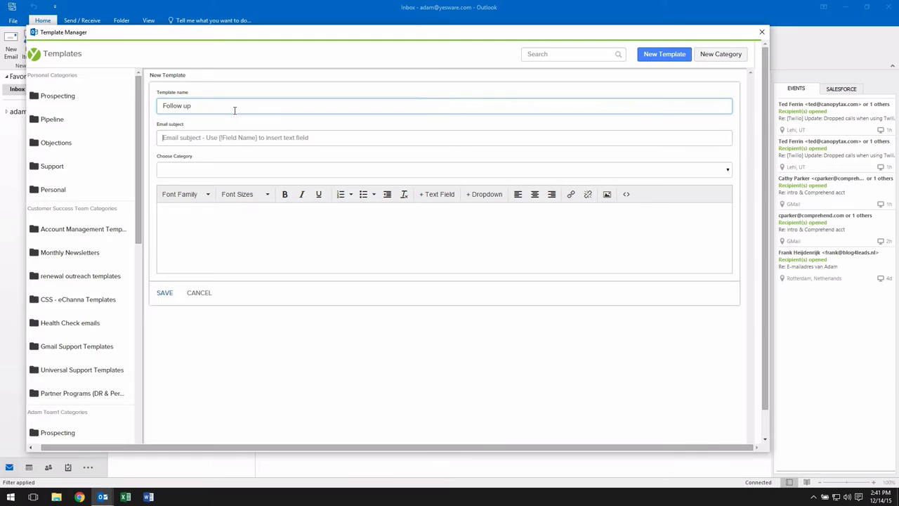
type("Following up")
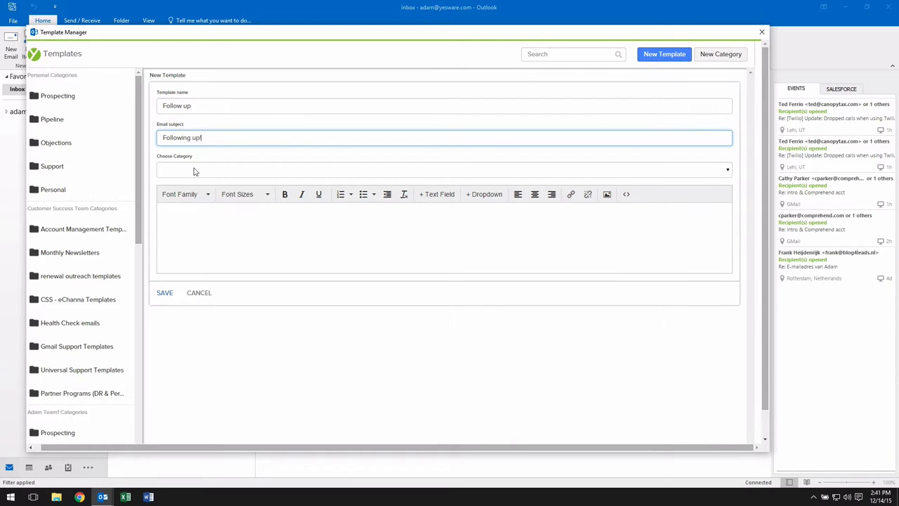
left_click(436, 194)
type("Just following up to see if you have considered Yesware to help y")
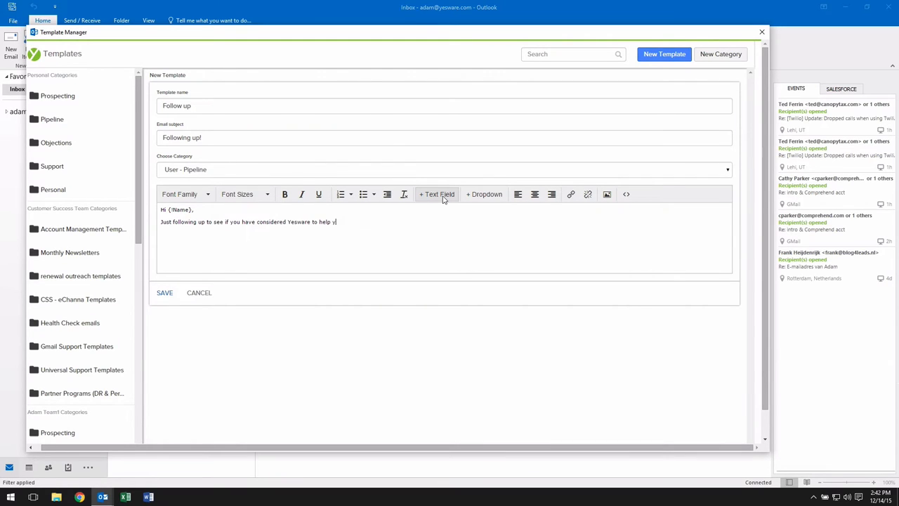
left_click(571, 194)
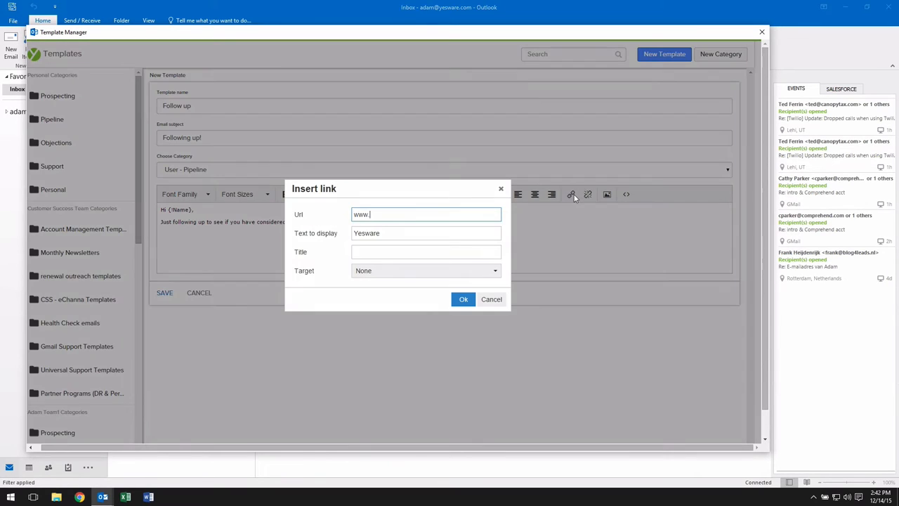
left_click(463, 298)
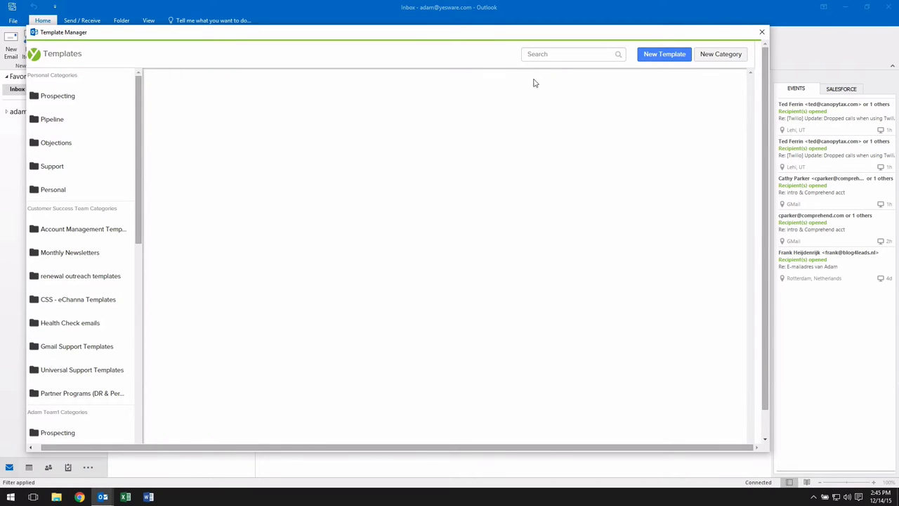
Close the manager and save Yesware preferences with Track Template Links left enabled.
left_click(761, 32)
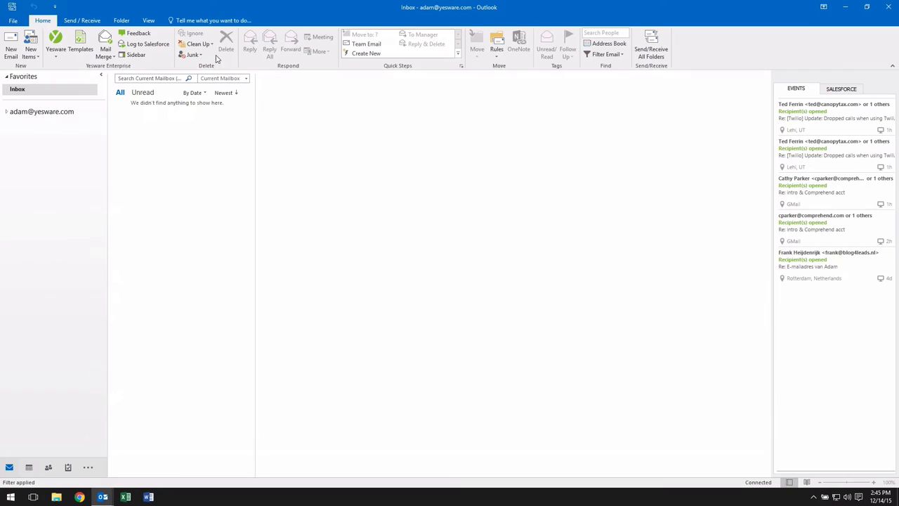
left_click(56, 49)
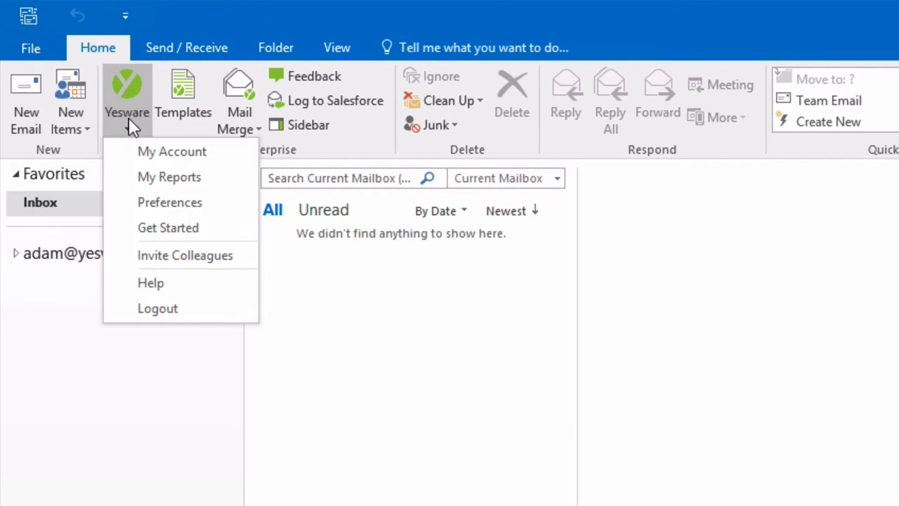
left_click(168, 203)
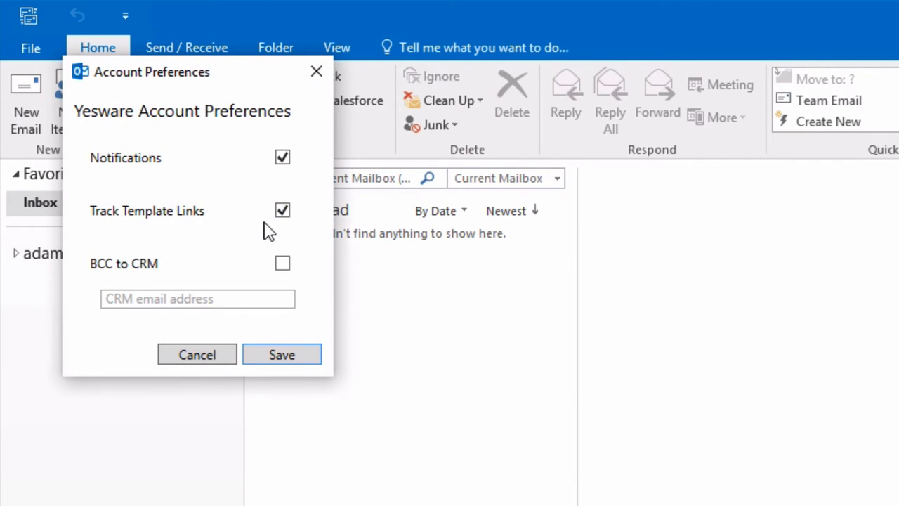
mouse_move(284, 231)
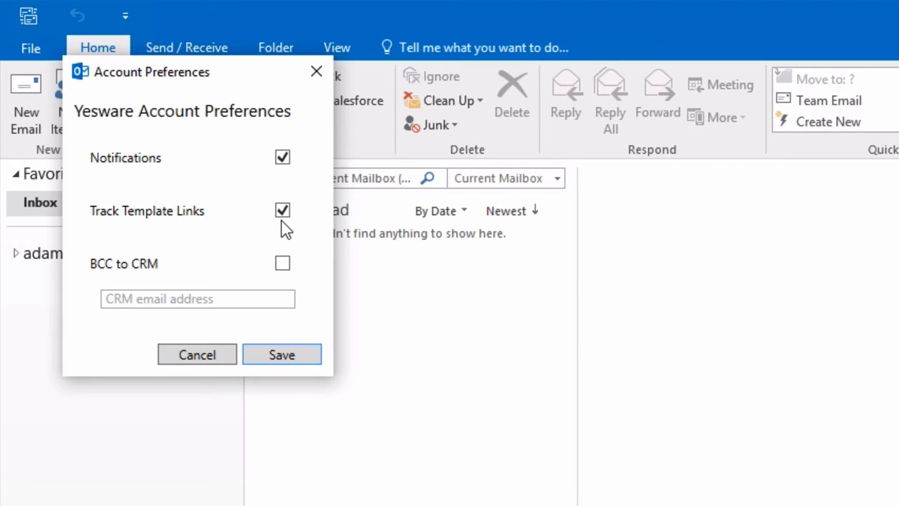
left_click(281, 354)
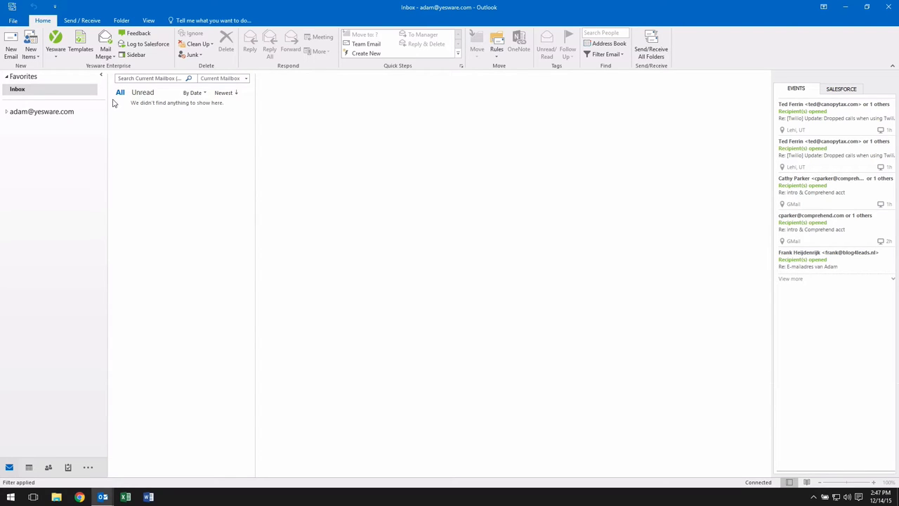
Start a new email, quick-insert the Pipeline 'Follow up' template and address the greeting to Jack.
left_click(11, 40)
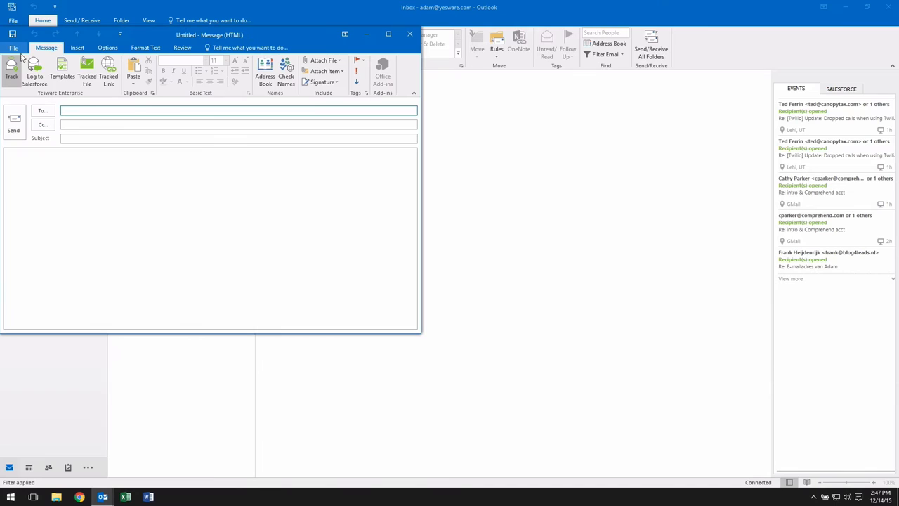
left_click(62, 73)
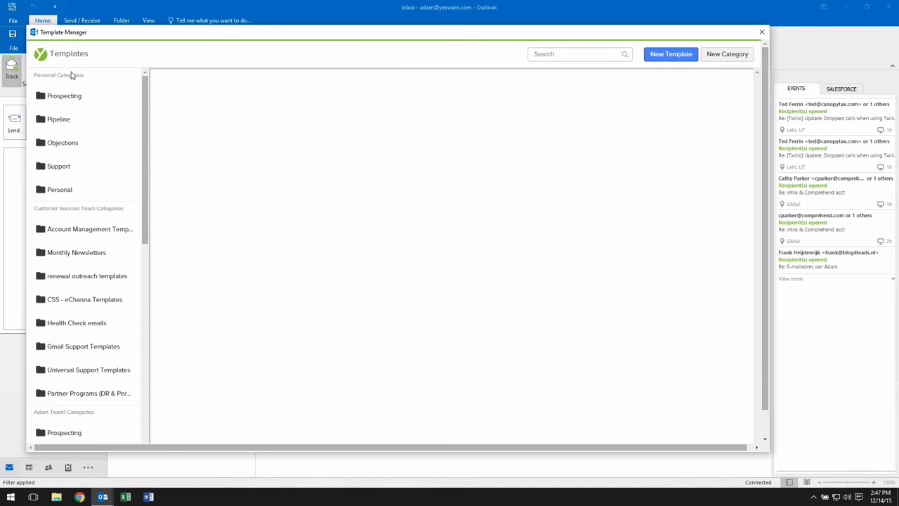
left_click(59, 118)
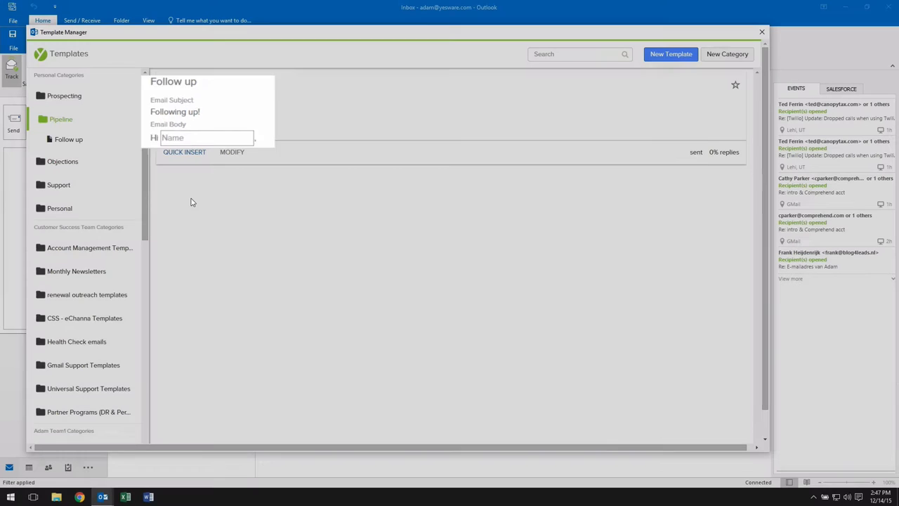
left_click(184, 152)
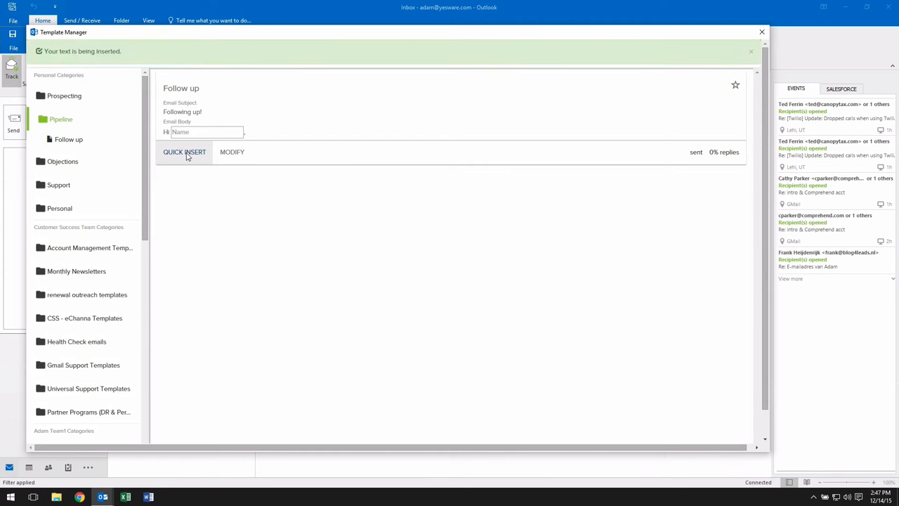
left_click(184, 152)
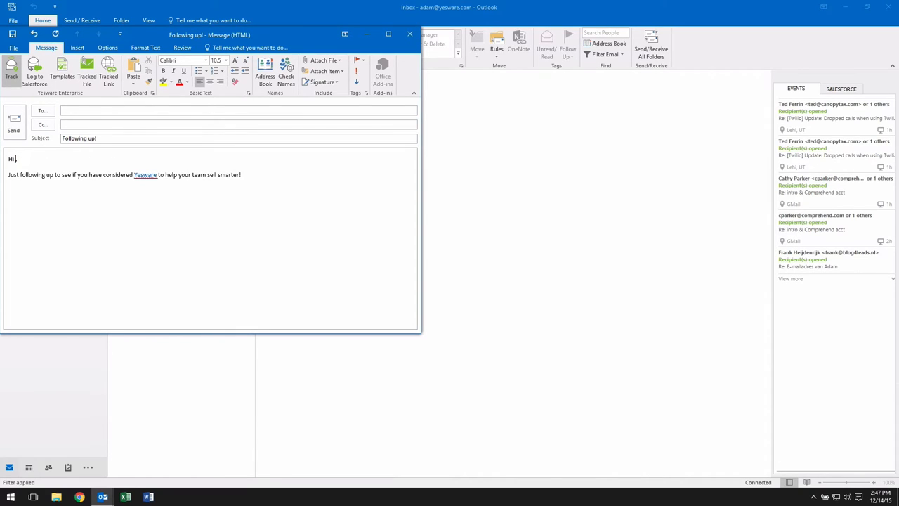
type("Jack")
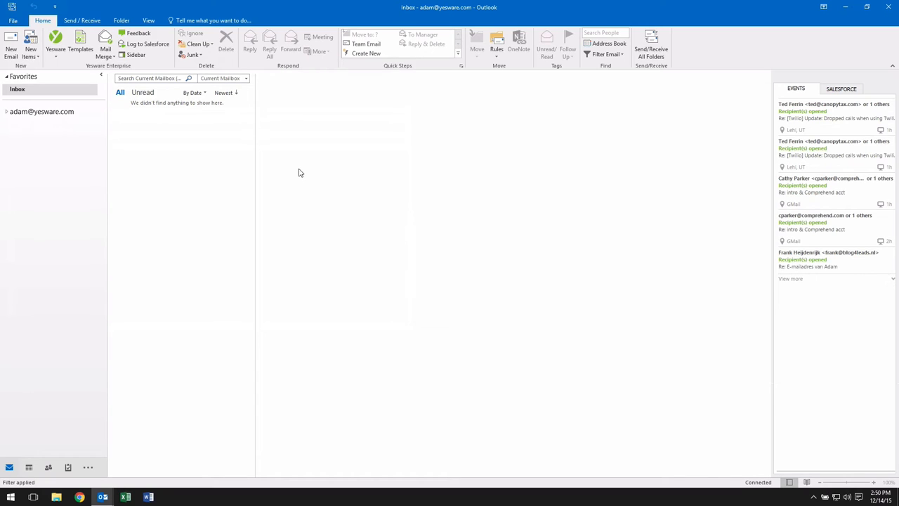
Go to app.yesware.com and show the personal Template Reply Report.
left_click(56, 43)
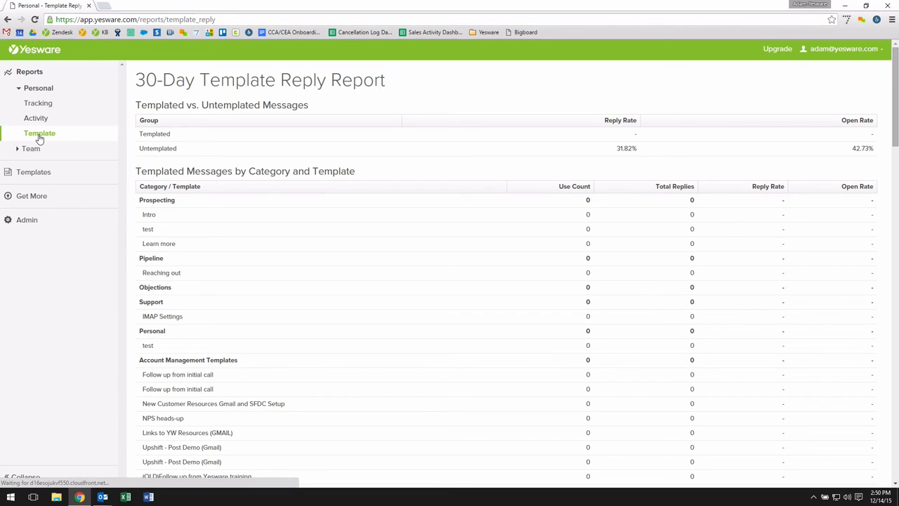
Navigate the sidebar through Templates > Team to the Review Updated Templates page.
left_click(31, 149)
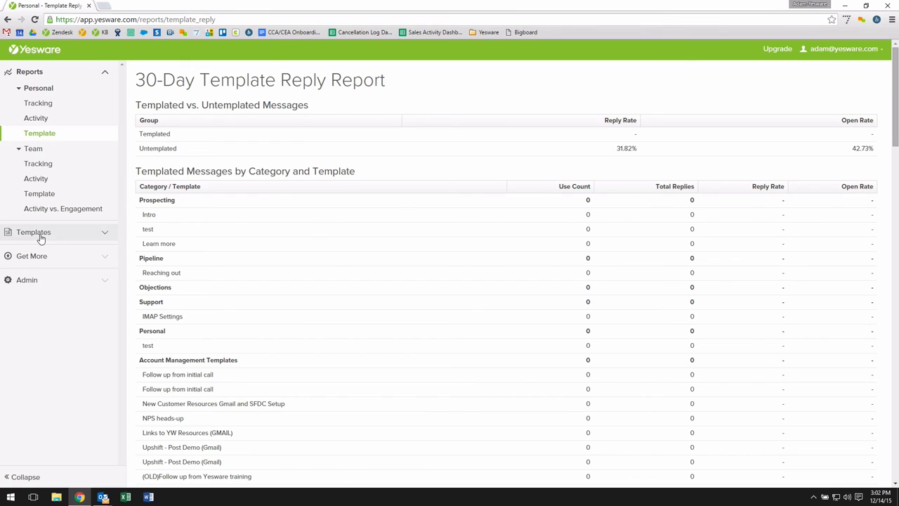
left_click(34, 232)
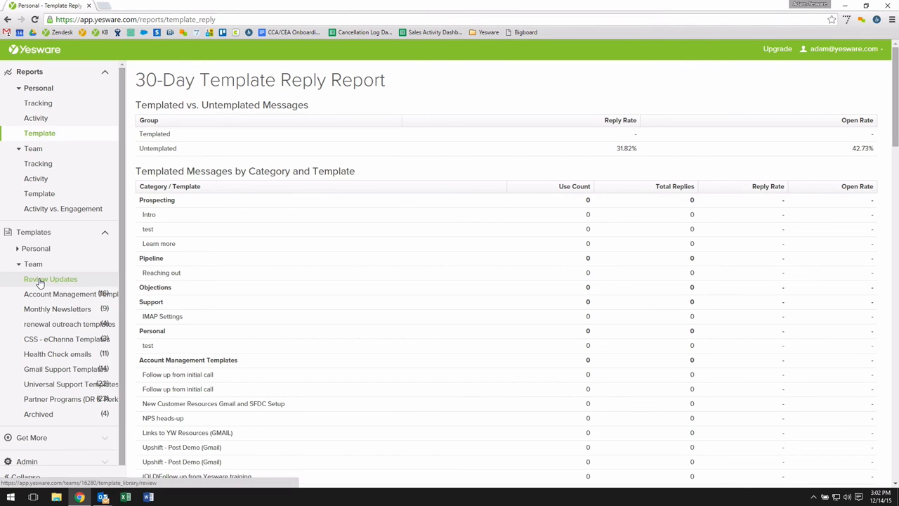
left_click(51, 278)
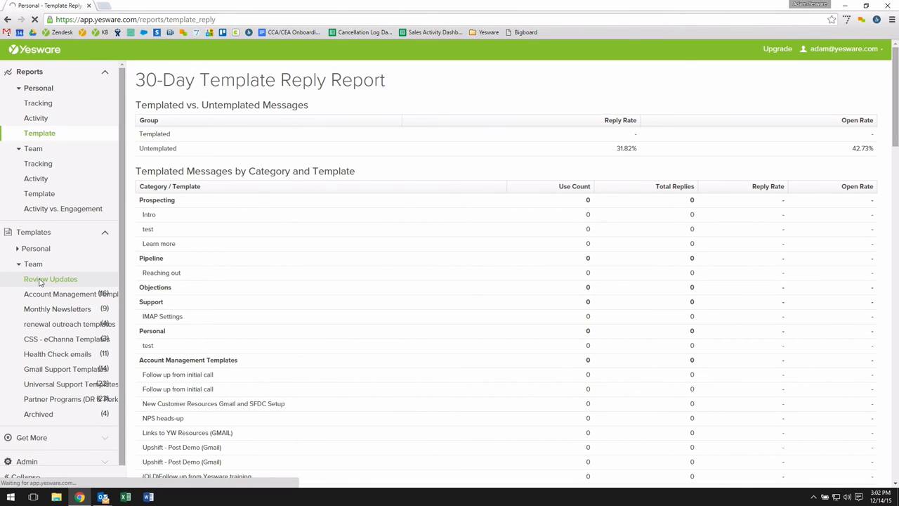
left_click(50, 278)
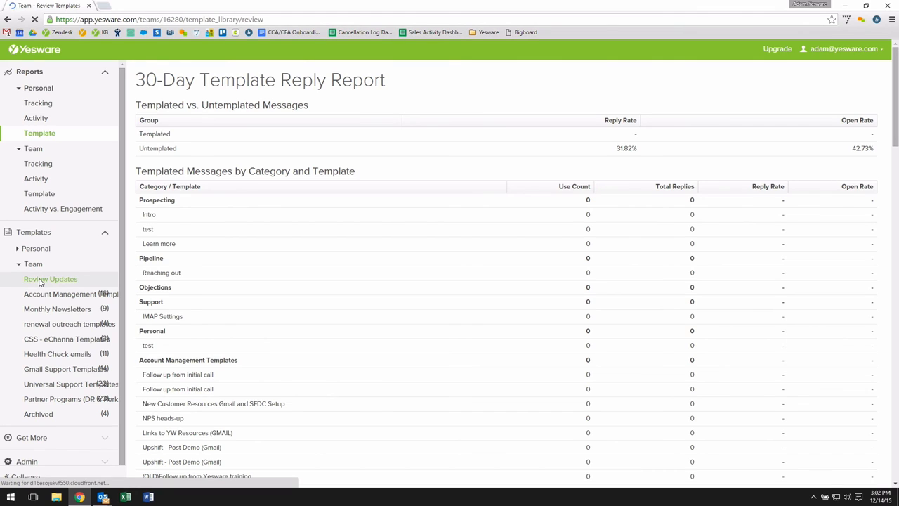
left_click(51, 278)
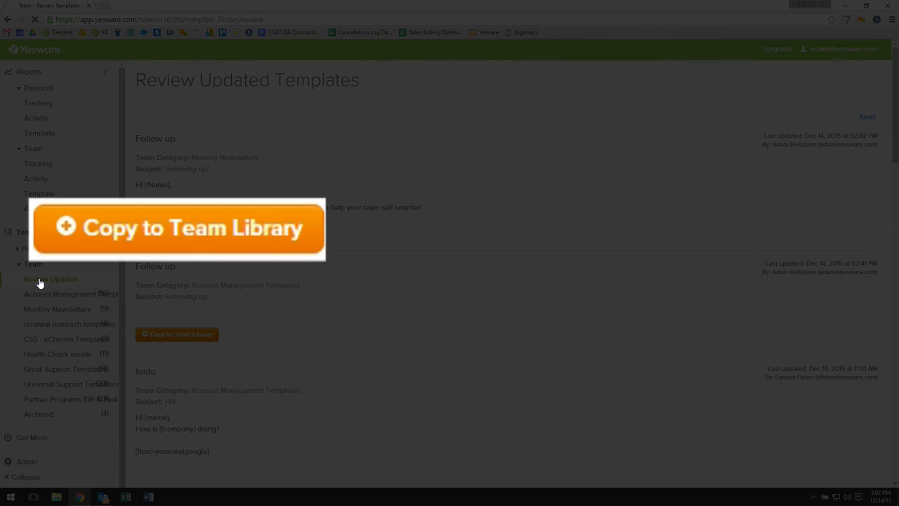